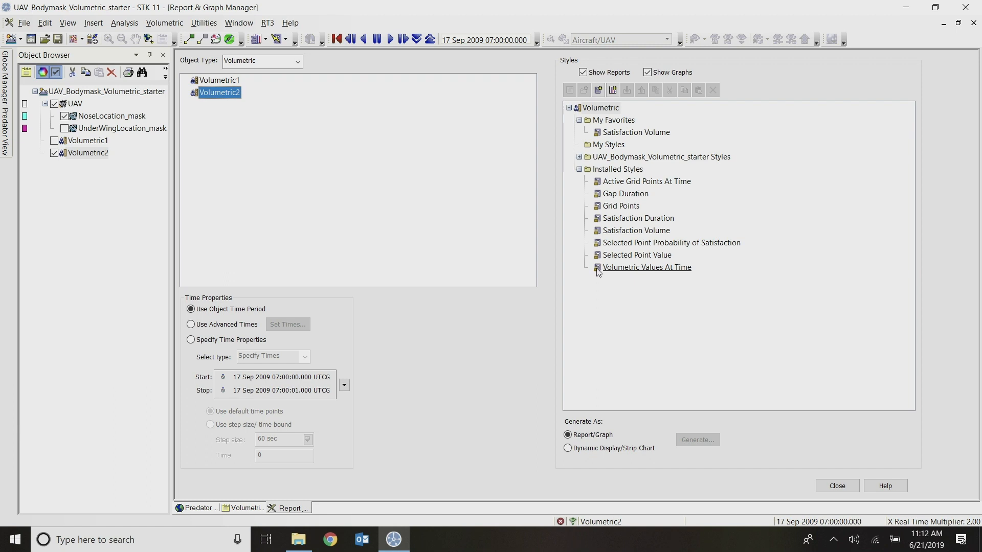
Generate the Volumetric Values At Time report style for Volumetric2
click(646, 267)
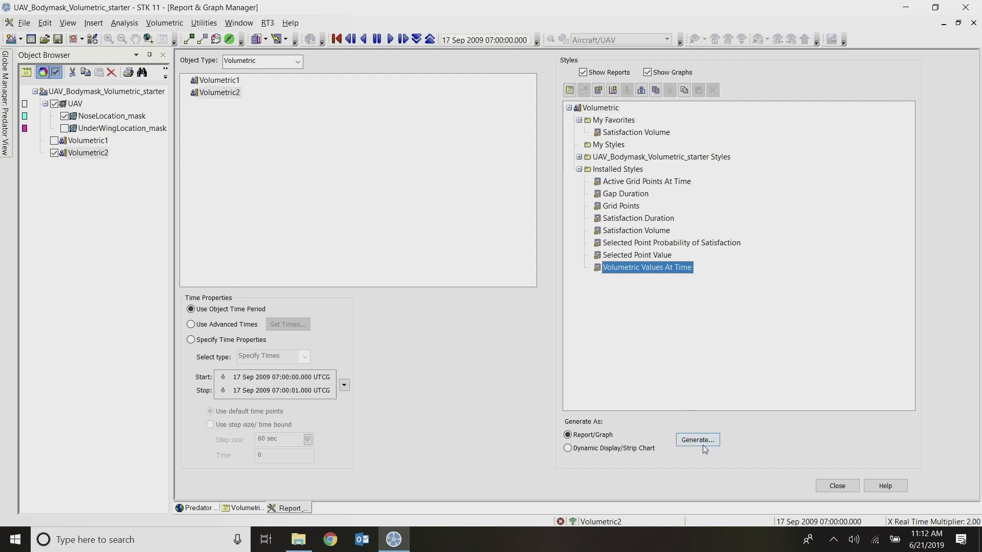
click(696, 440)
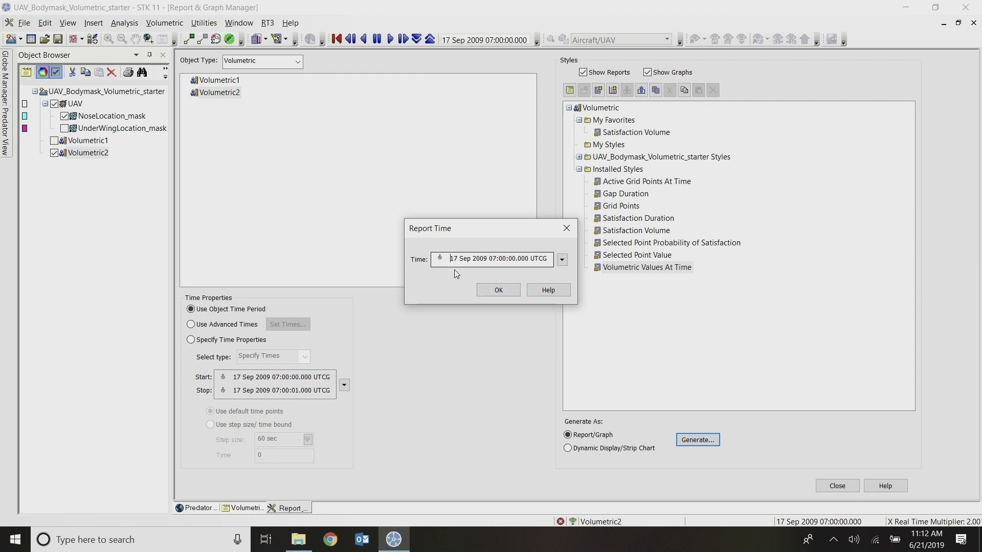
Accept the 17 Sep 2009 07:00:00 report time and view the per-grid-point values
click(498, 290)
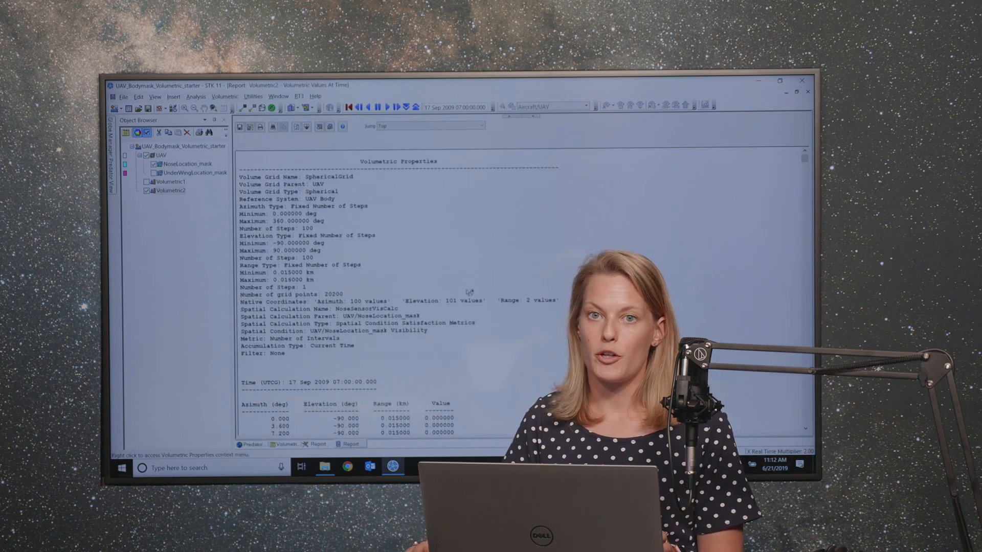
scroll(down, 3)
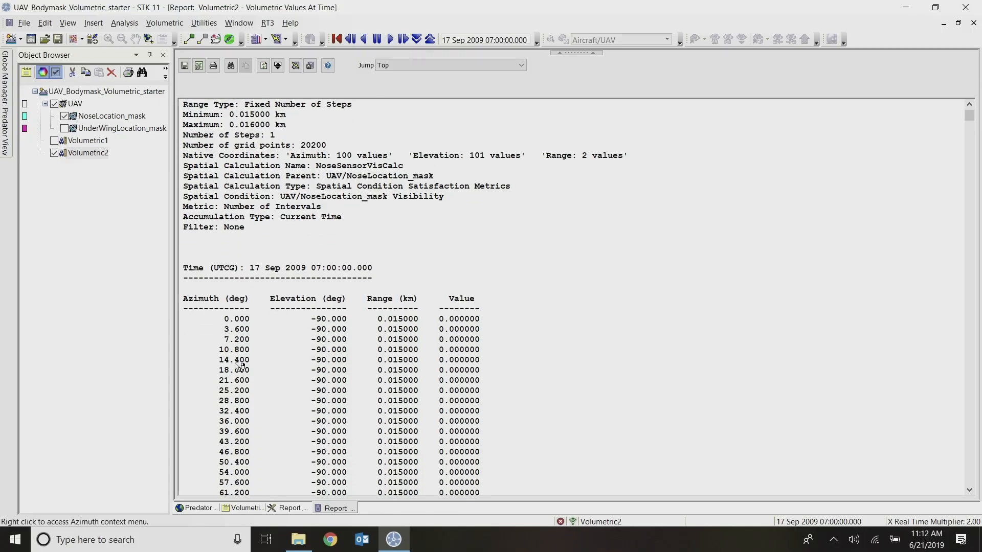
mouse_move(399, 333)
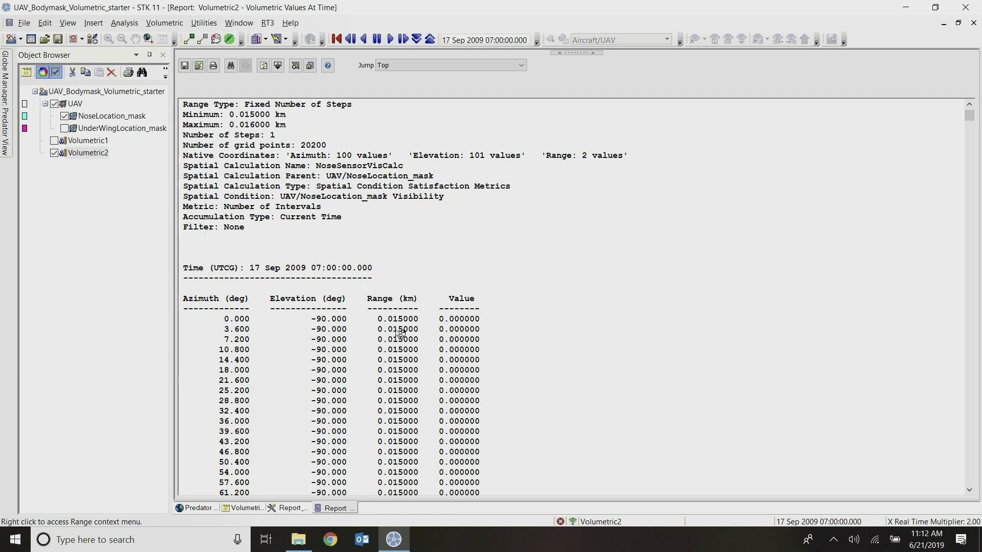
Scroll down the report to the higher-elevation grid points with visibility value 1.000000
scroll(down, 3)
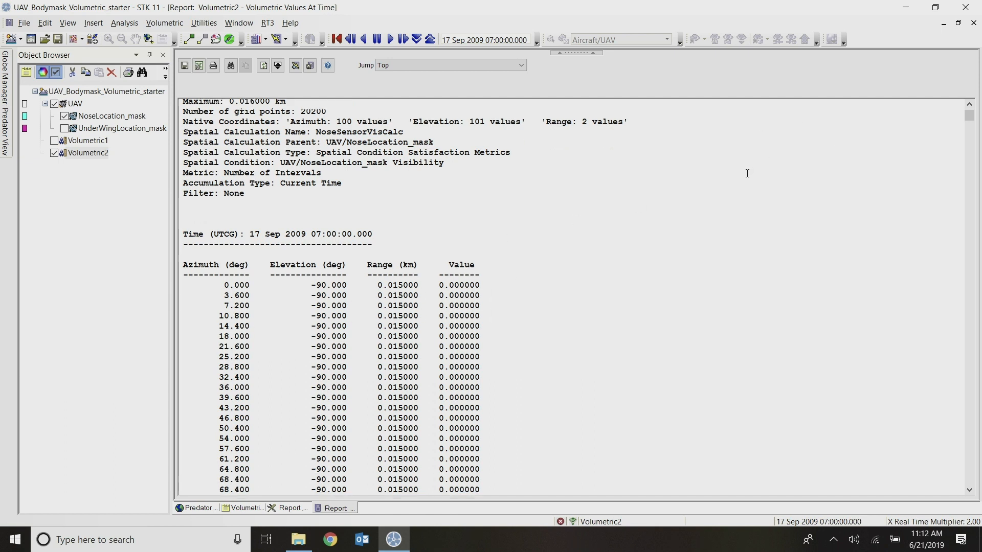
scroll(down, 3)
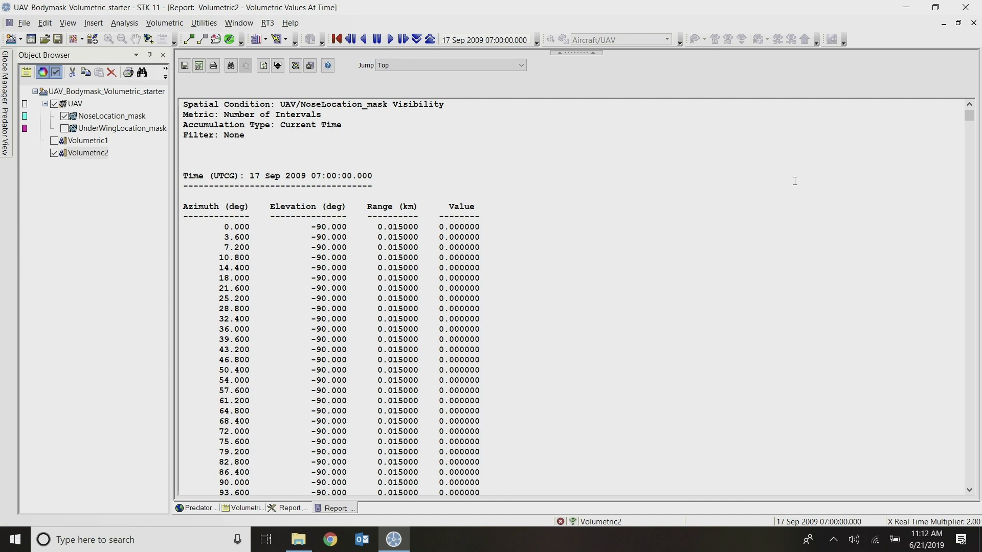
scroll(down, 3)
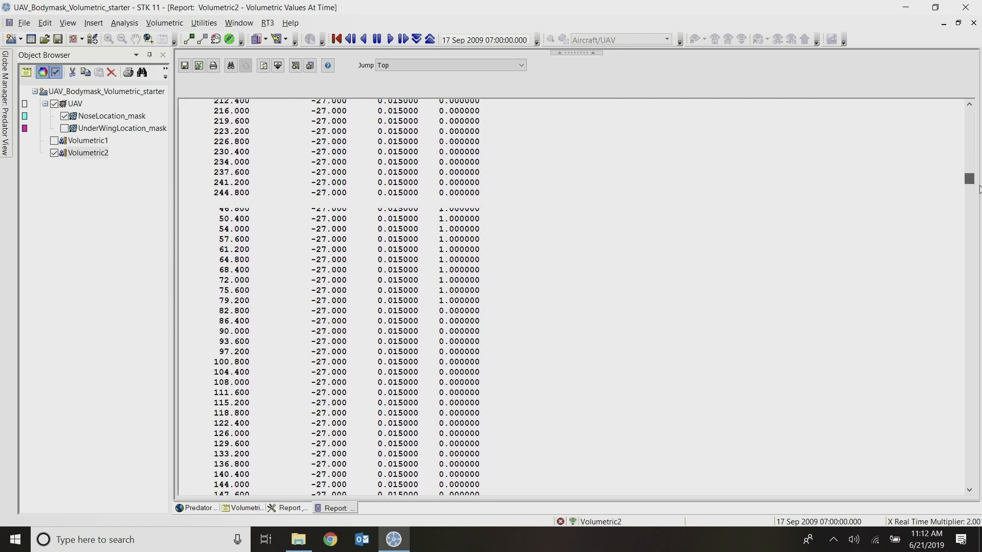
scroll(down, 3)
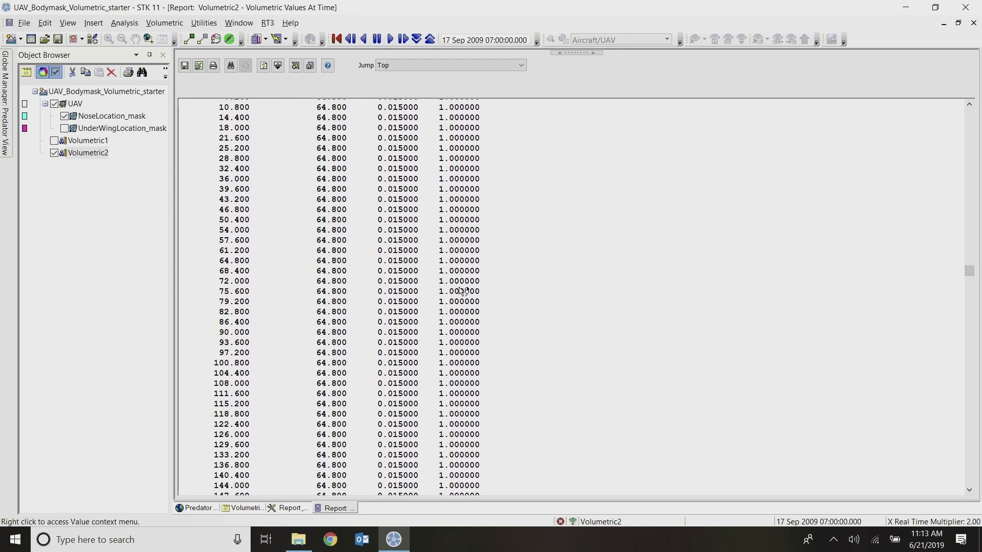